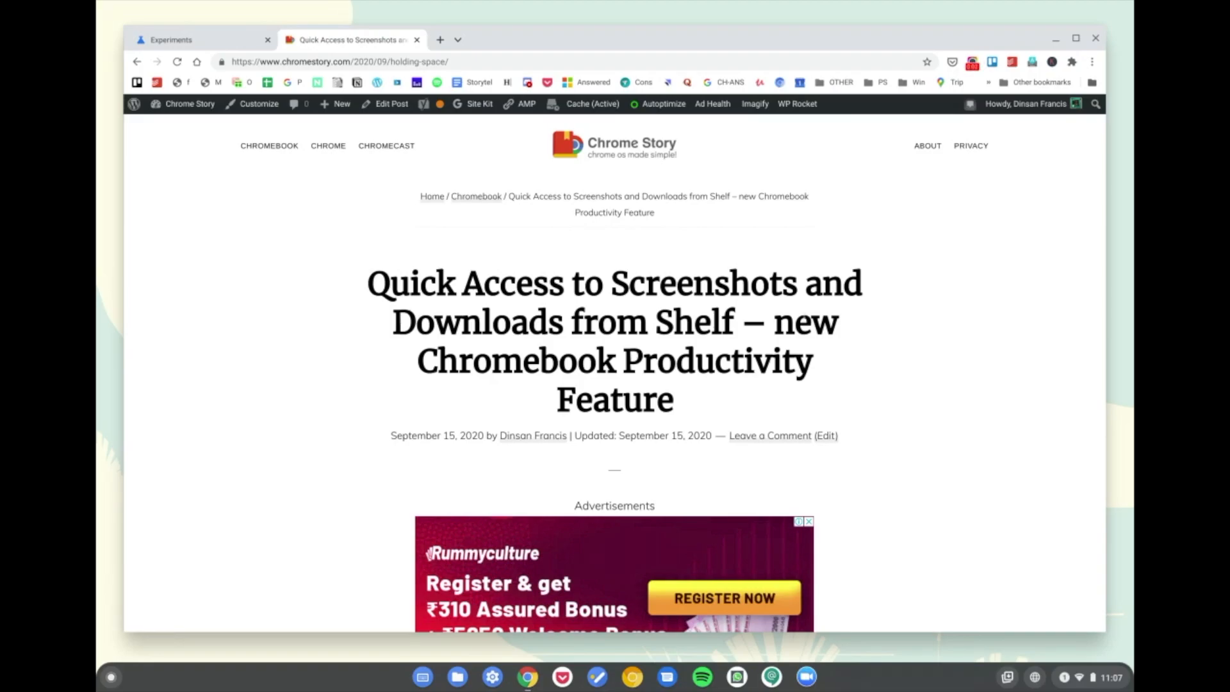
Scroll through the Chrome Story article and back up to its Holding Space heading
{"action": "scroll", "scroll_direction": "down", "scroll_amount": 3}
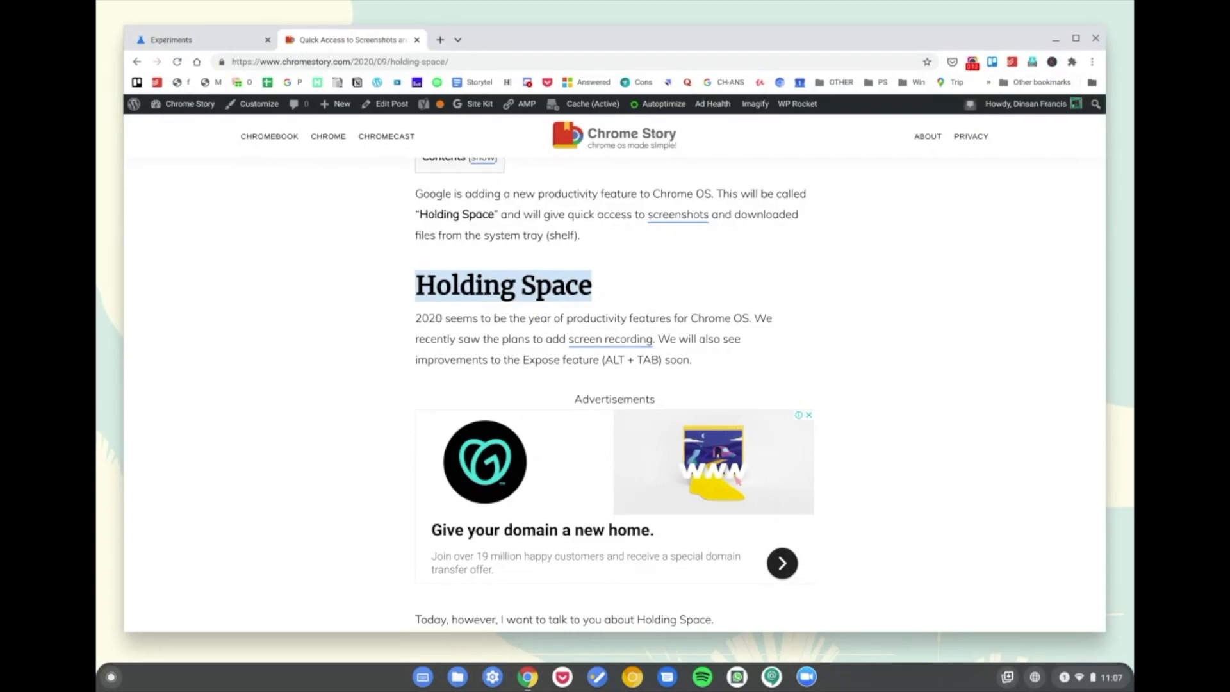
{"action": "scroll", "scroll_direction": "down", "scroll_amount": 3}
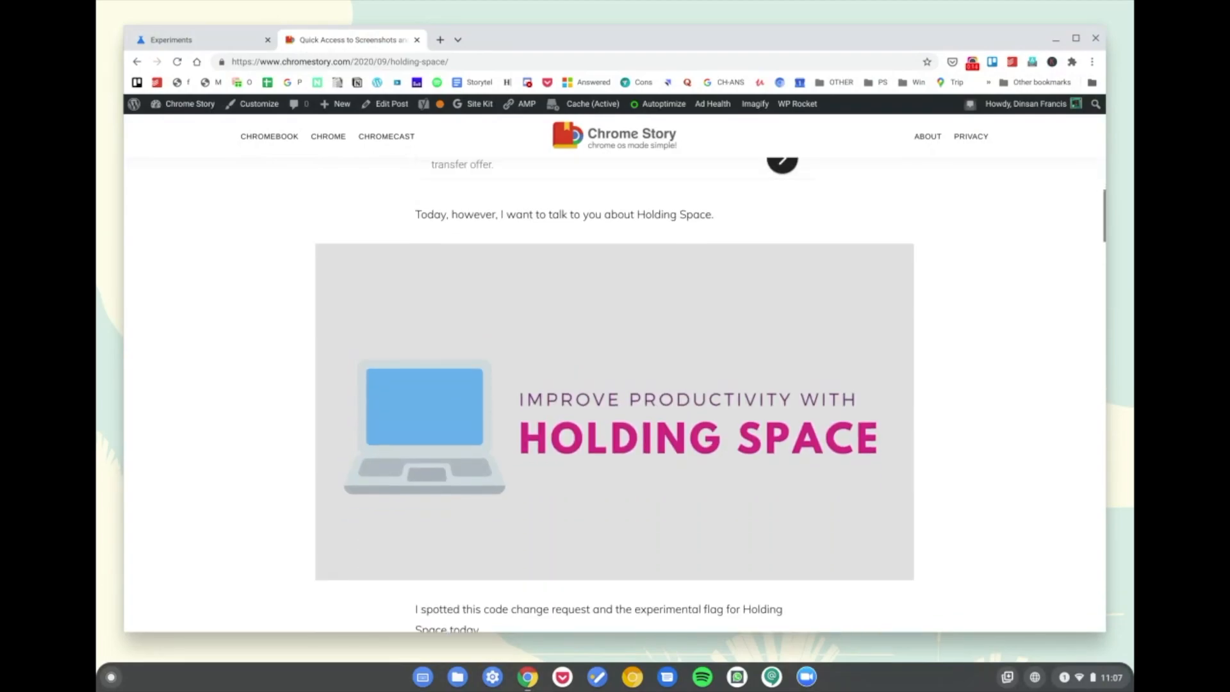
{"action": "scroll", "scroll_direction": "up", "scroll_amount": 3}
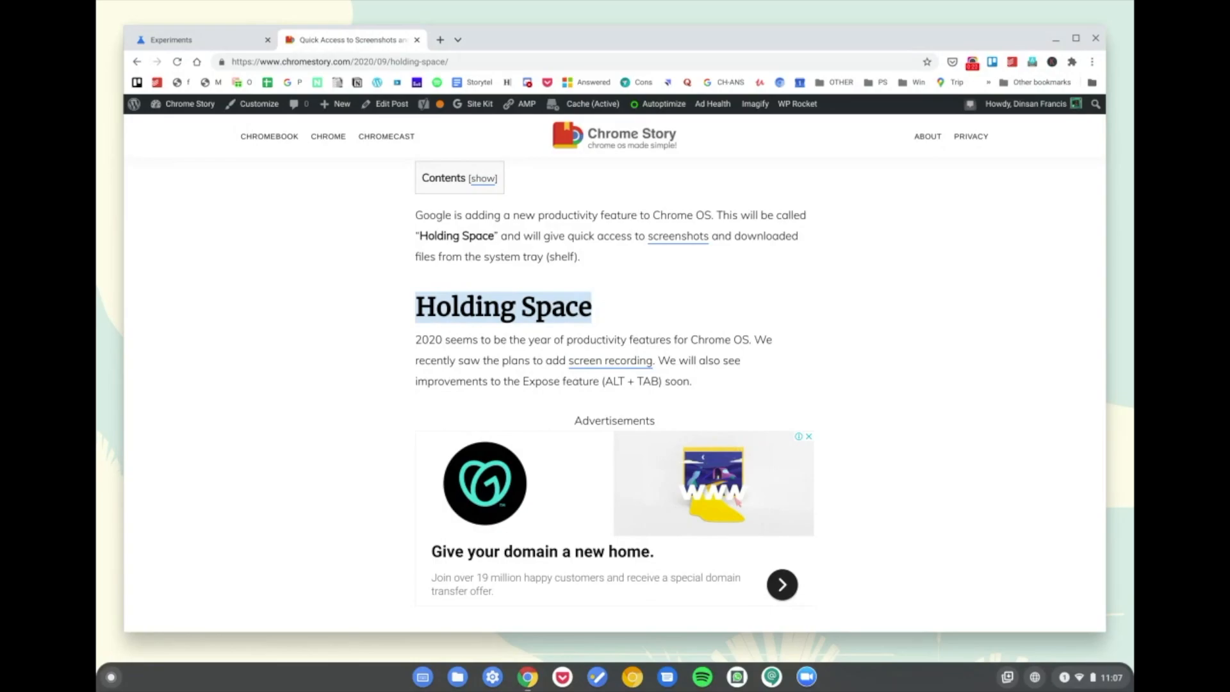
{"action": "scroll", "scroll_direction": "up", "scroll_amount": 3}
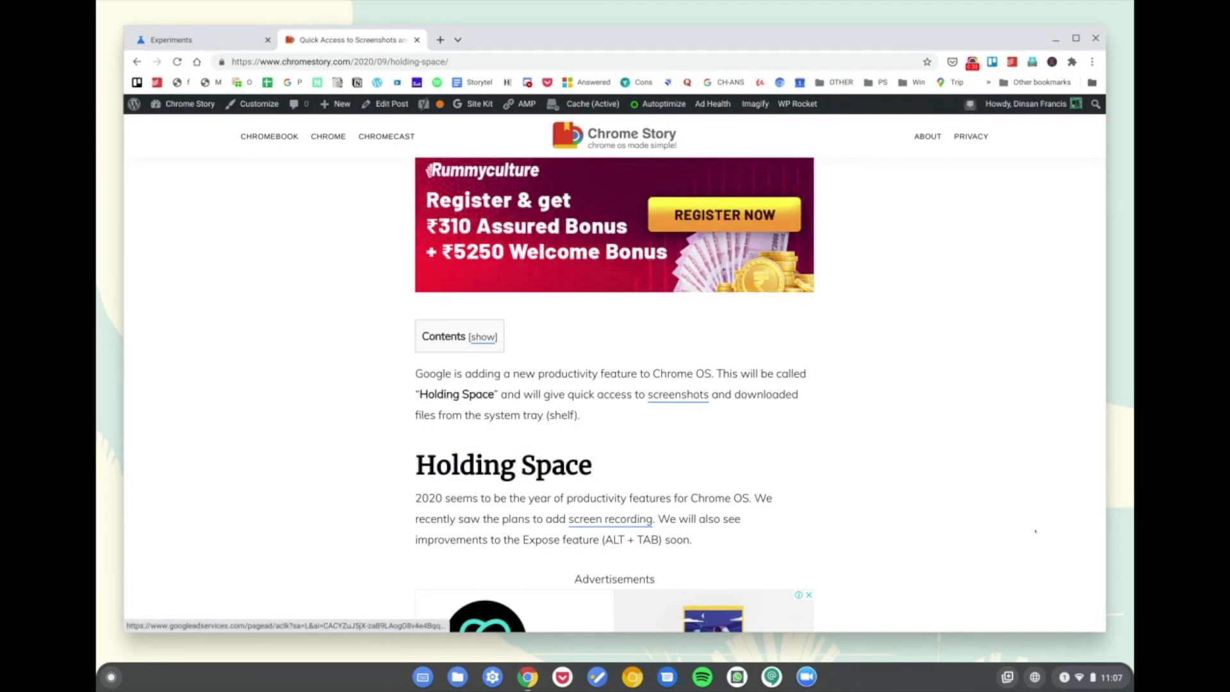
{"action": "left_click", "coordinate": [1008, 676]}
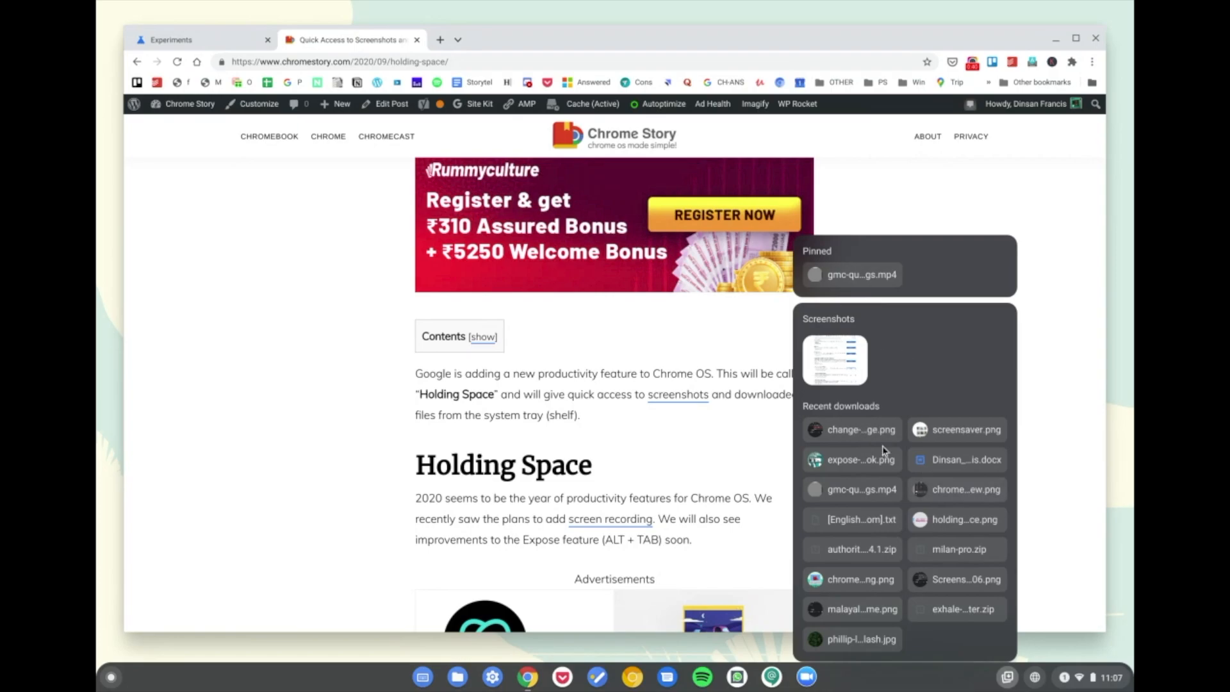
{"action": "mouse_move", "coordinate": [867, 387]}
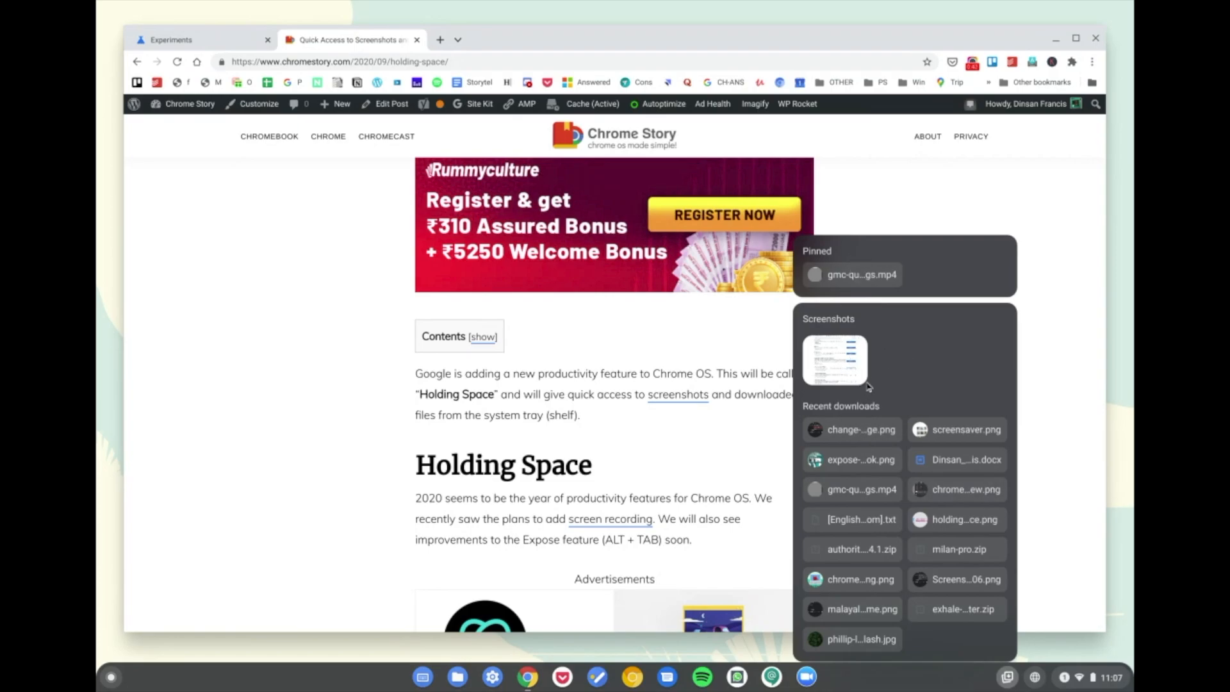
{"action": "mouse_move", "coordinate": [869, 386]}
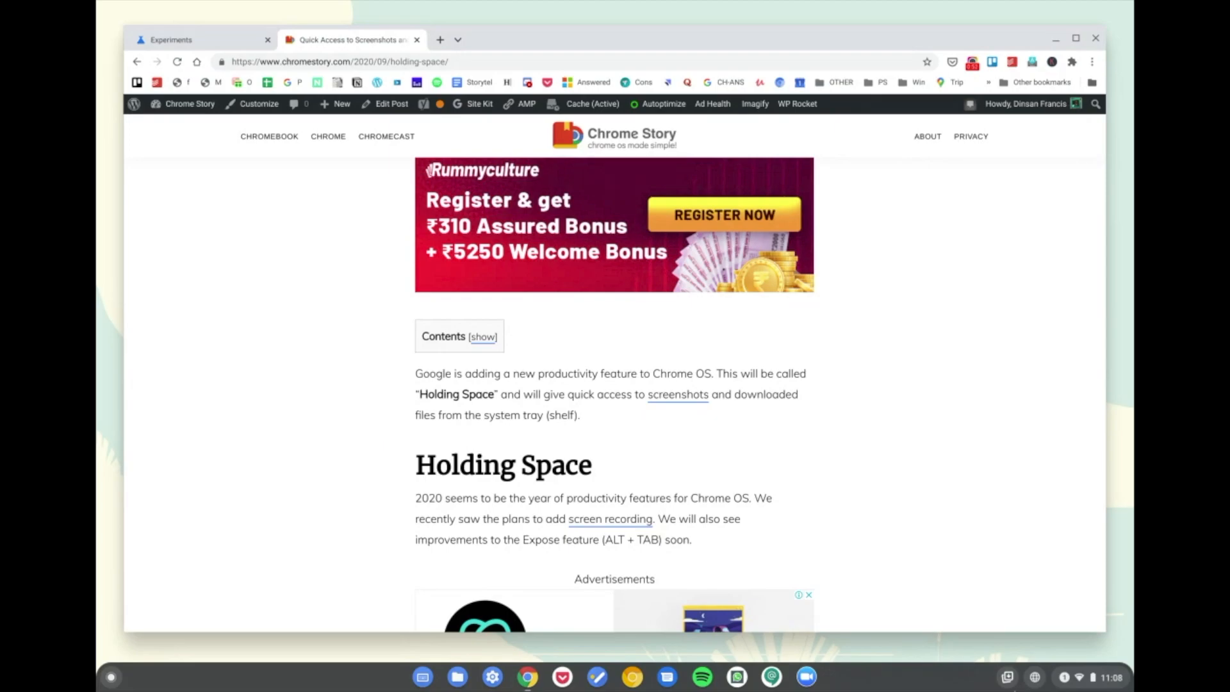
Show the Holding Space pop-up from the shelf with the new screenshots listed
{"action": "left_click", "coordinate": [1007, 676]}
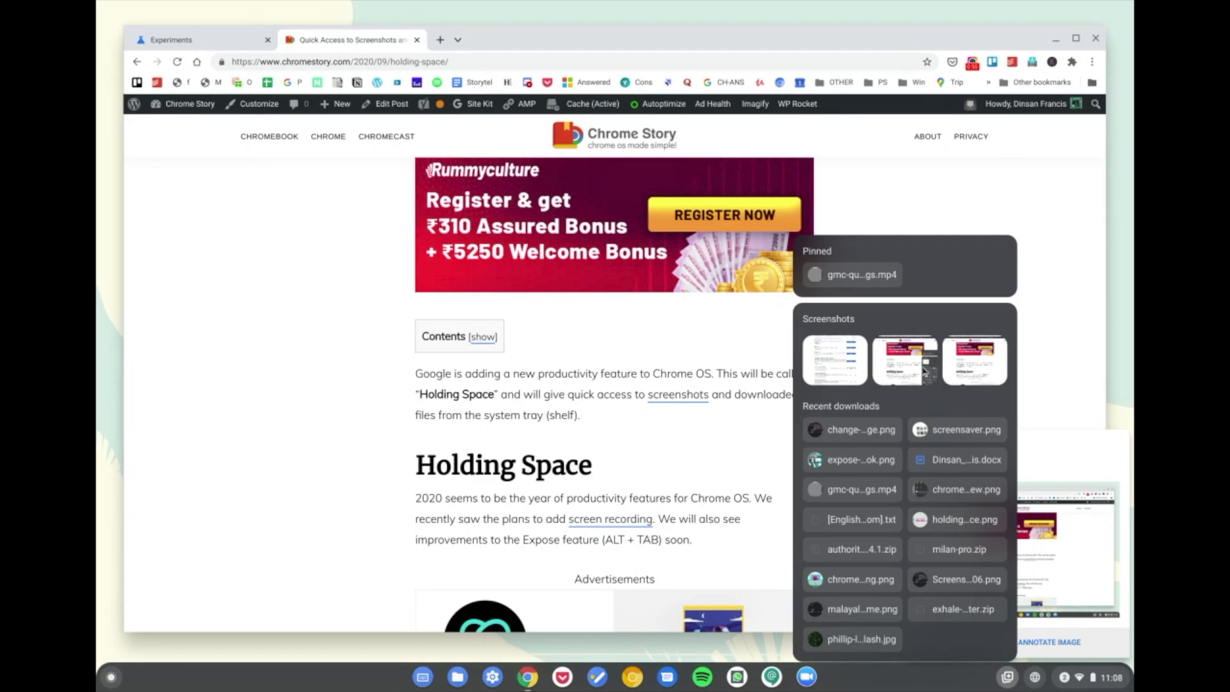
{"action": "mouse_move", "coordinate": [929, 413]}
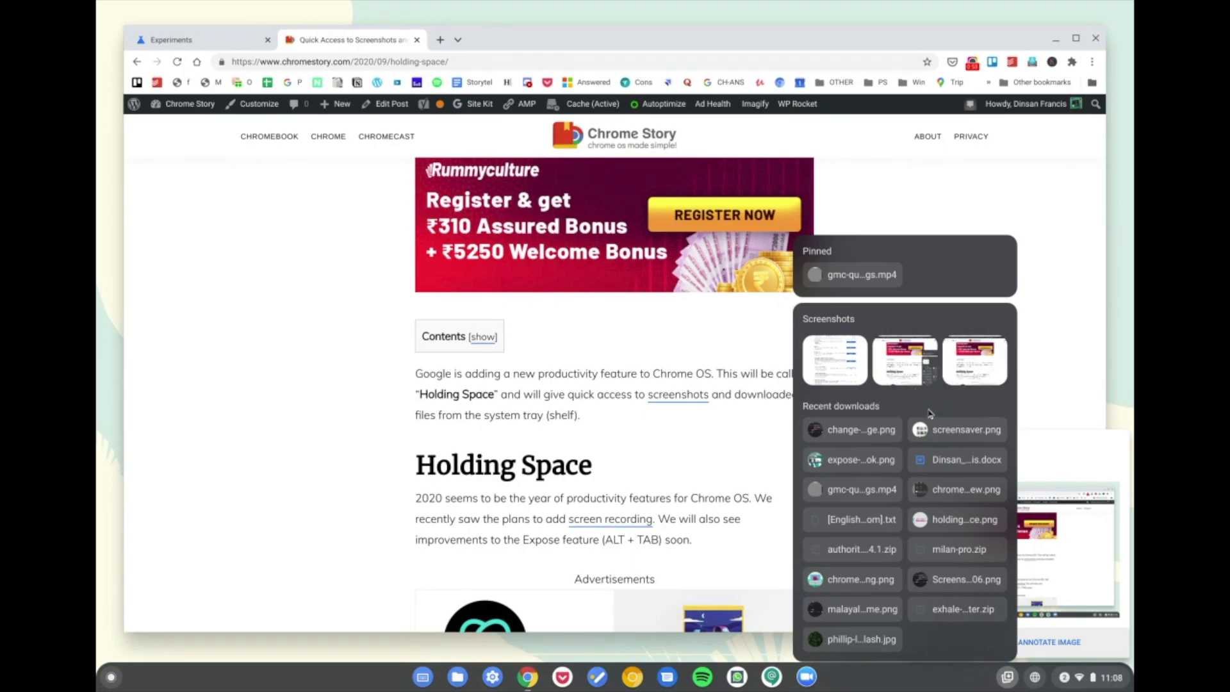
{"action": "mouse_move", "coordinate": [847, 384]}
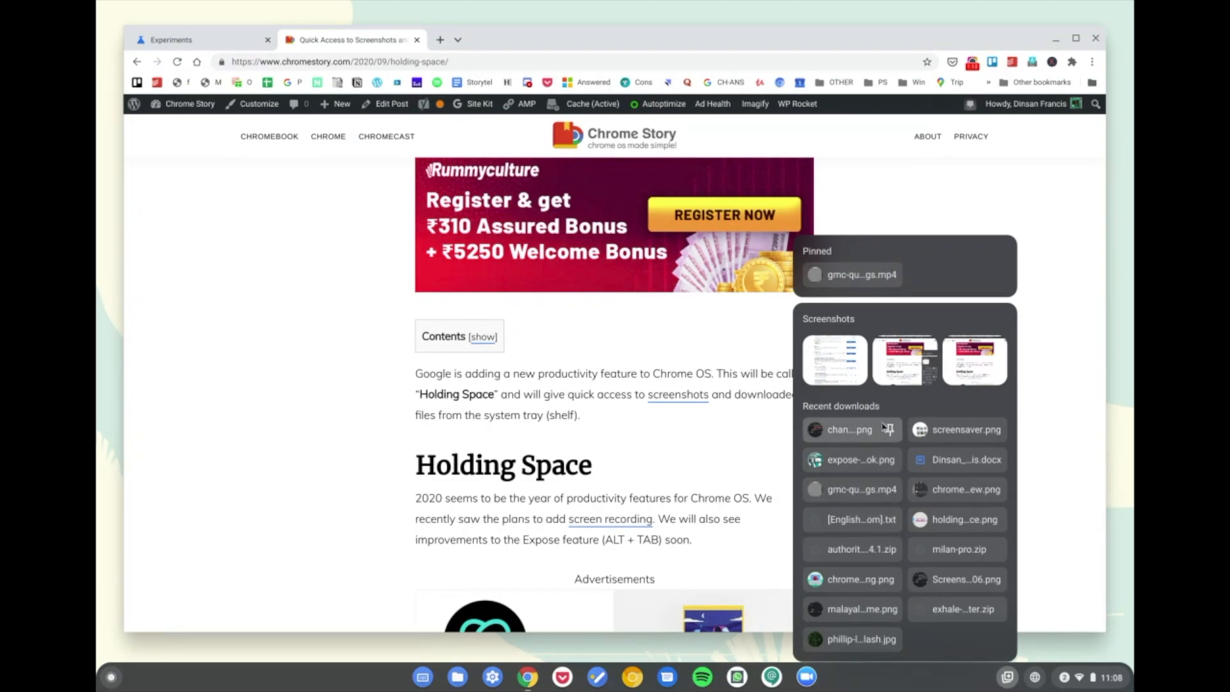
{"action": "mouse_move", "coordinate": [956, 460]}
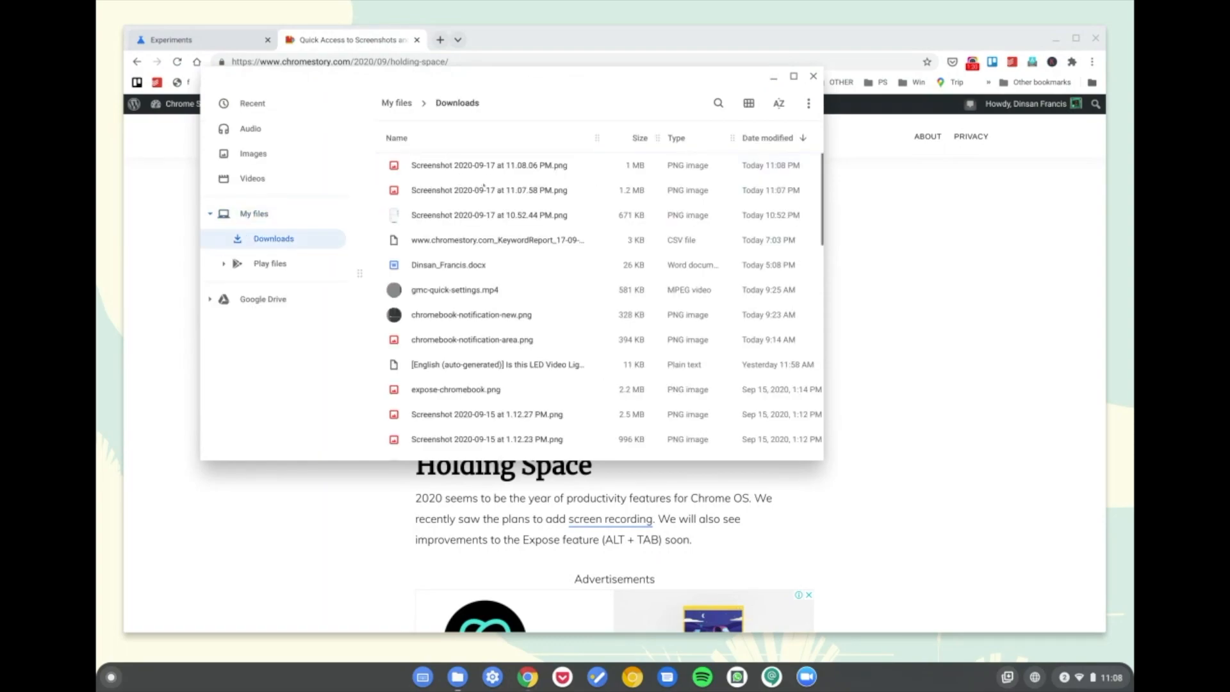
Pin chromebook-screen-recording-code-1.png from Downloads to the Holding Space shelf
{"action": "scroll", "scroll_direction": "down", "scroll_amount": 3}
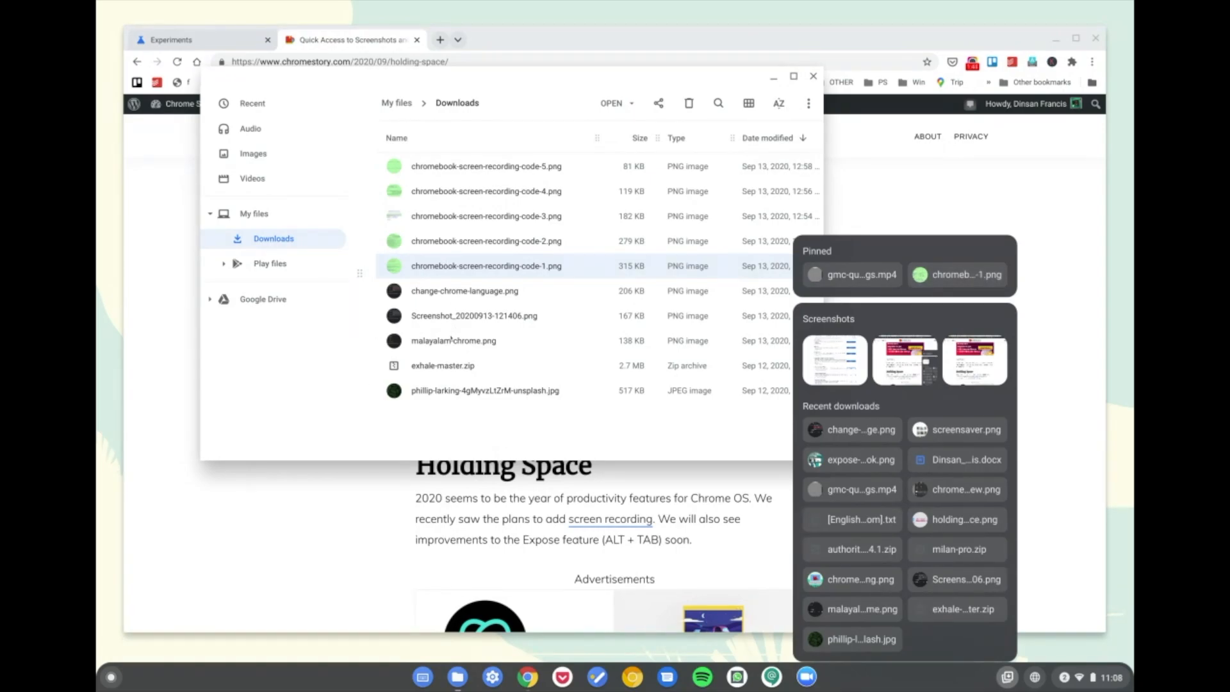
{"action": "right_click", "coordinate": [485, 265]}
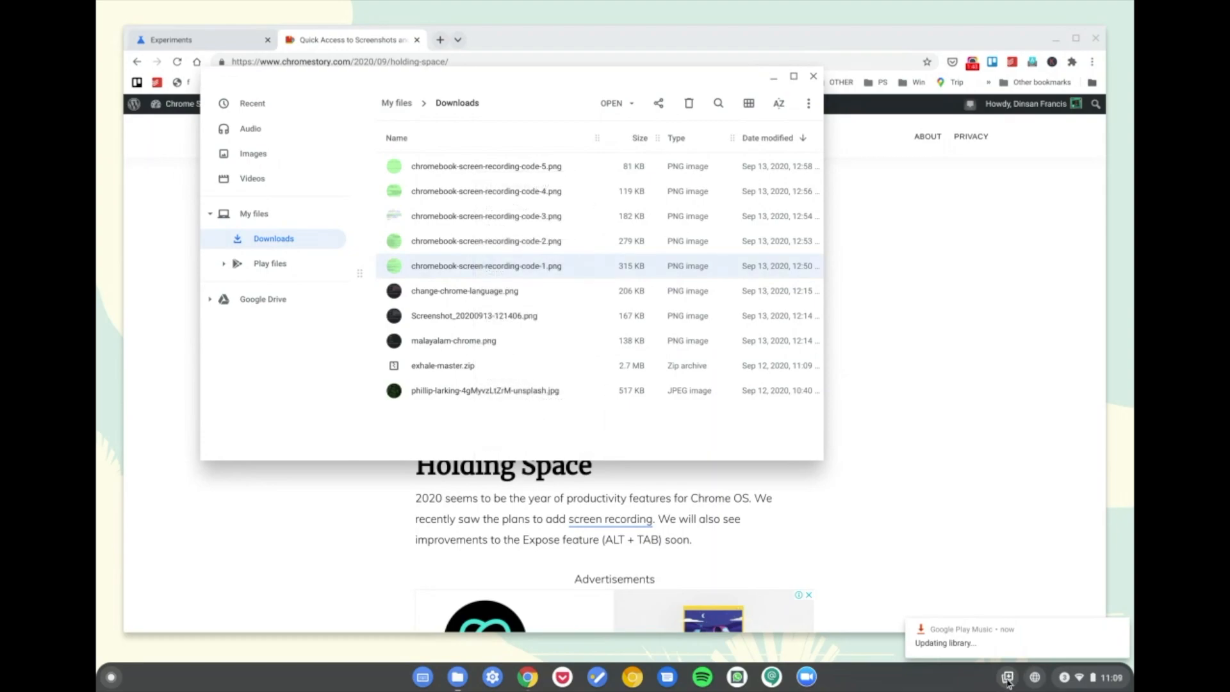
Reopen Holding Space, whose pinned section now lists only the video
{"action": "left_click", "coordinate": [1007, 676]}
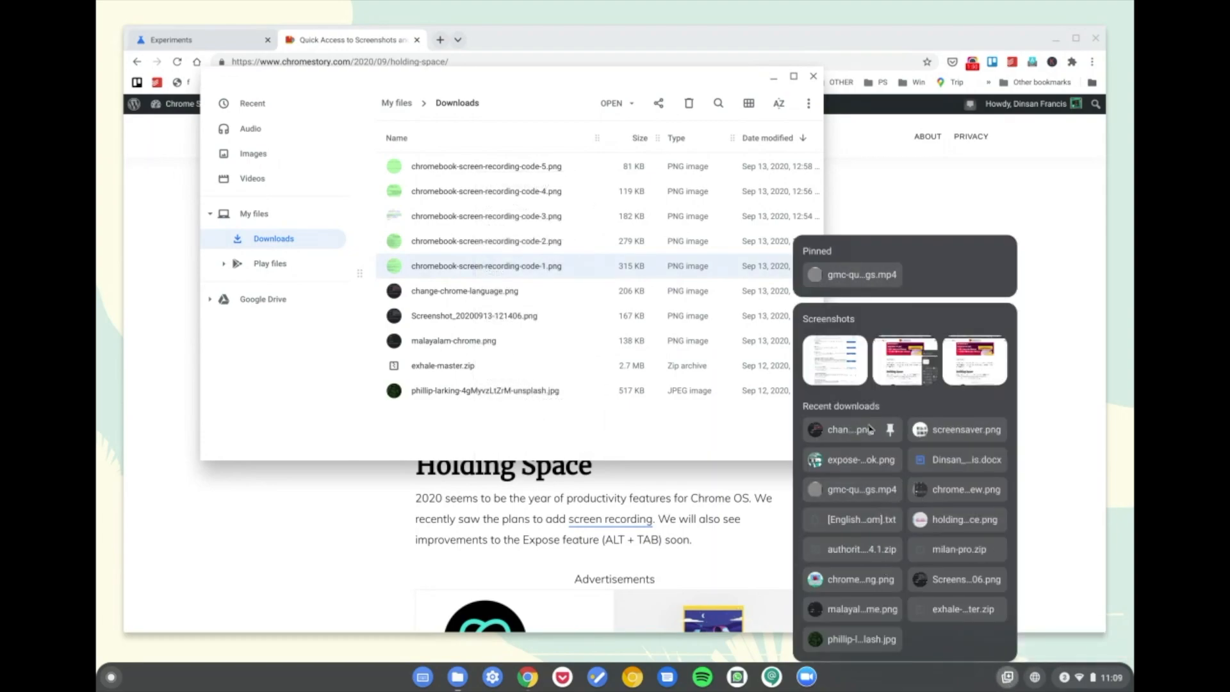
{"action": "mouse_move", "coordinate": [924, 292]}
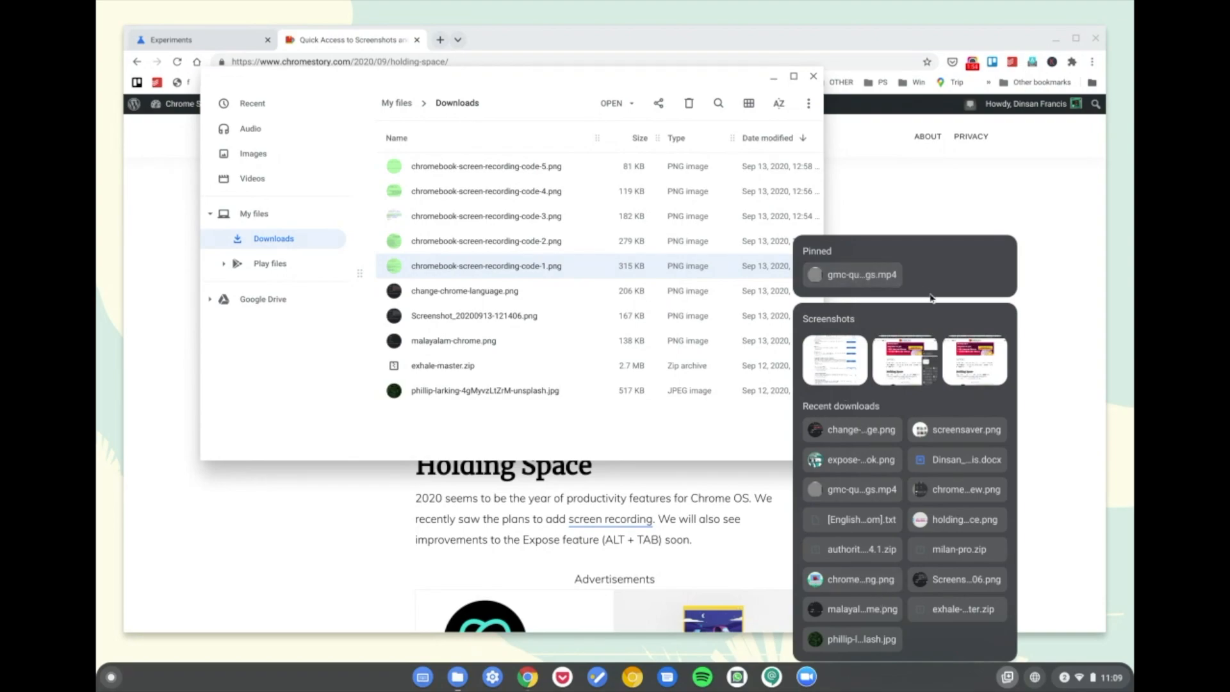
{"action": "mouse_move", "coordinate": [858, 383]}
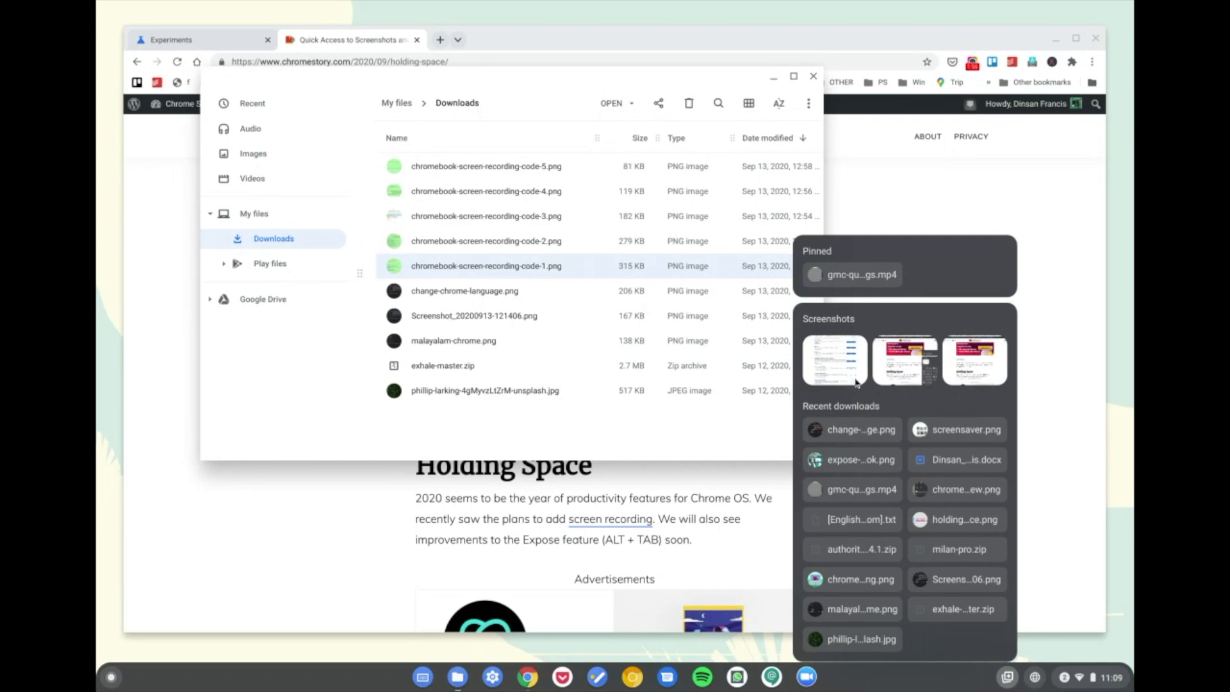
{"action": "mouse_move", "coordinate": [957, 459]}
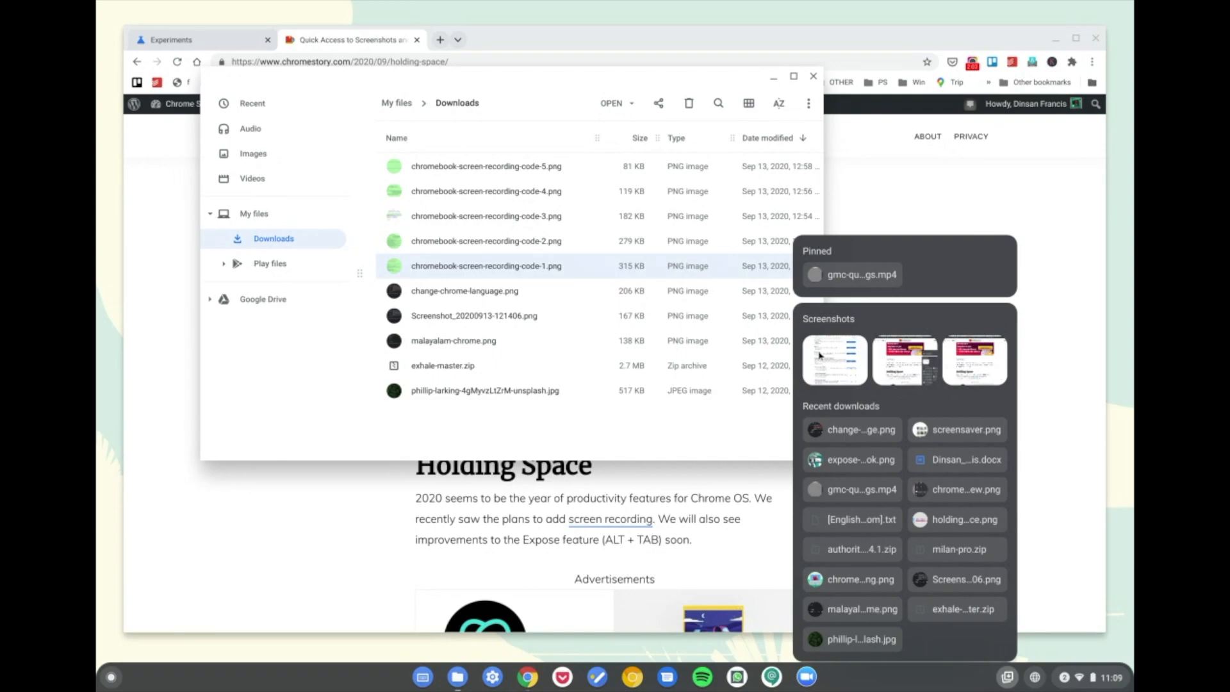
{"action": "mouse_move", "coordinate": [855, 379]}
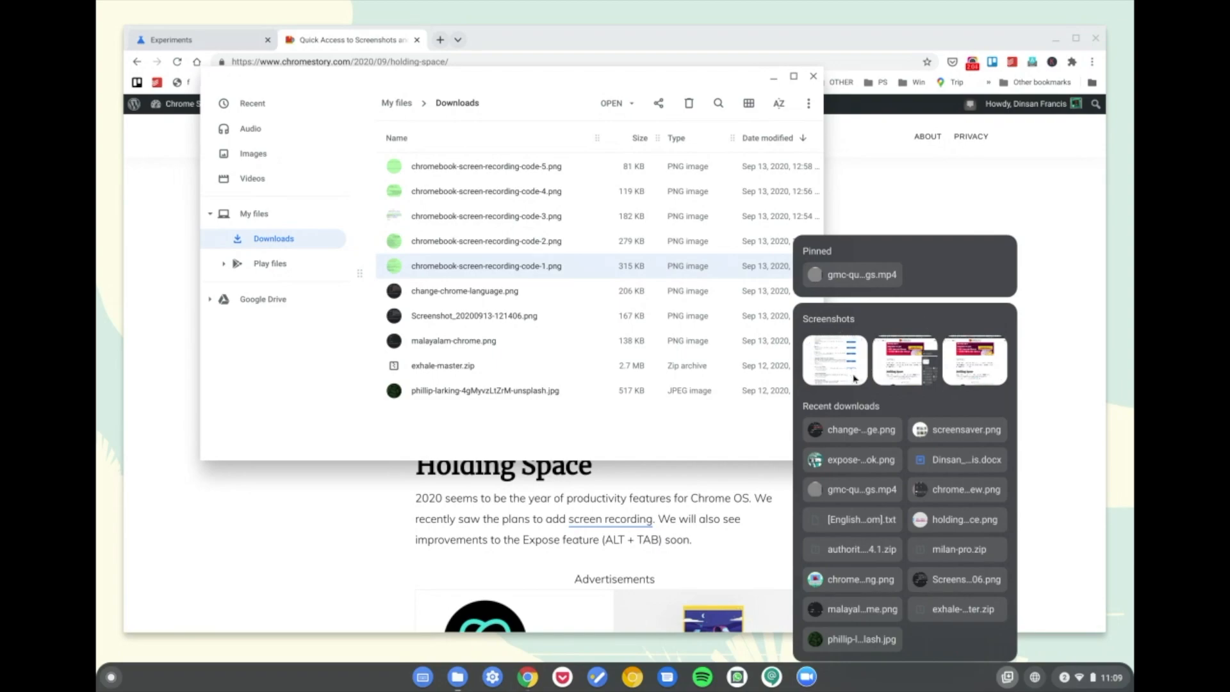
{"action": "mouse_move", "coordinate": [997, 347]}
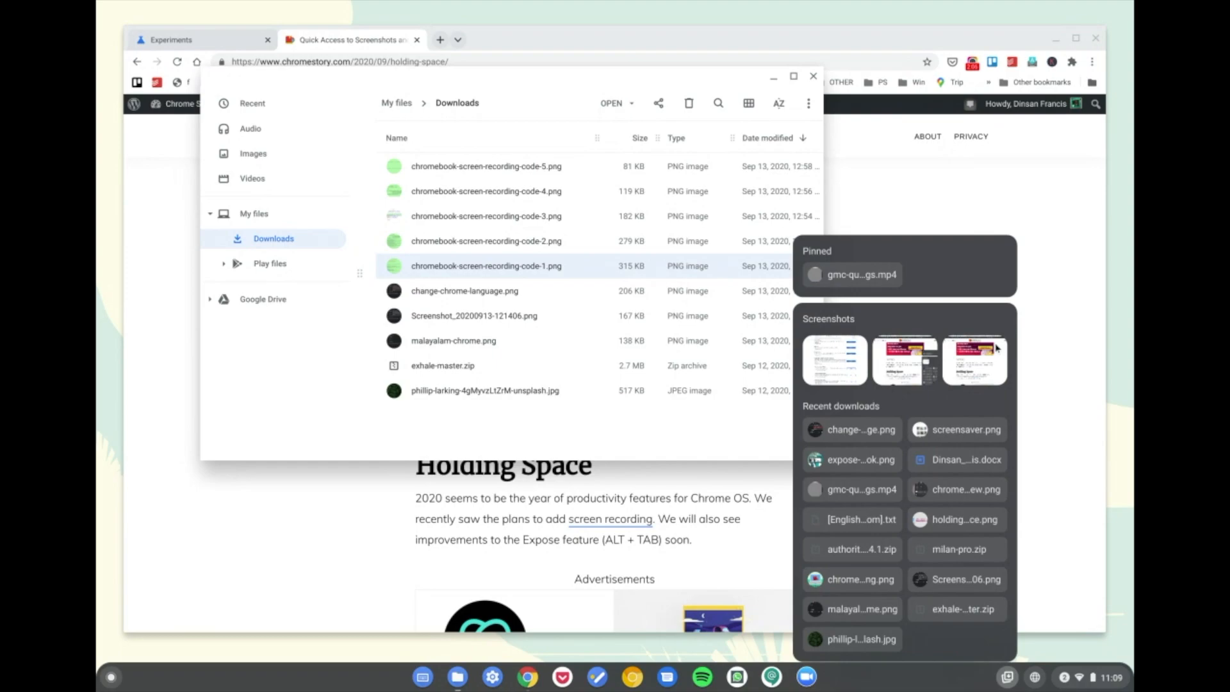
{"action": "mouse_move", "coordinate": [975, 399]}
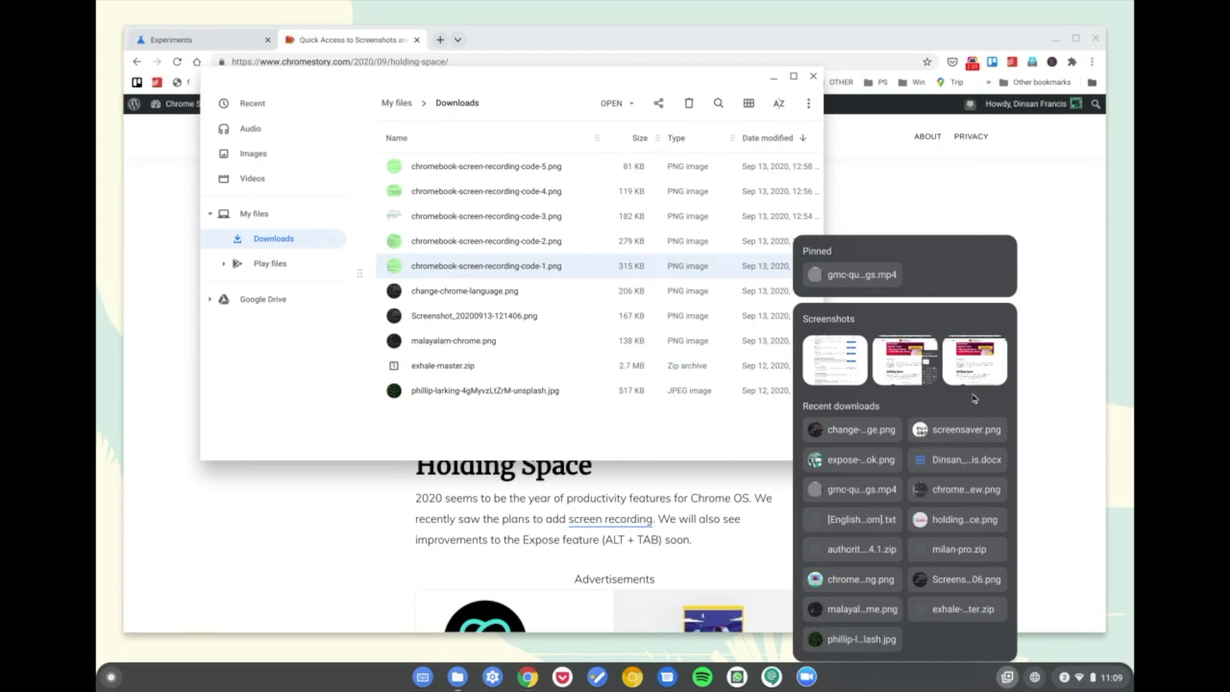
{"action": "mouse_move", "coordinate": [955, 609]}
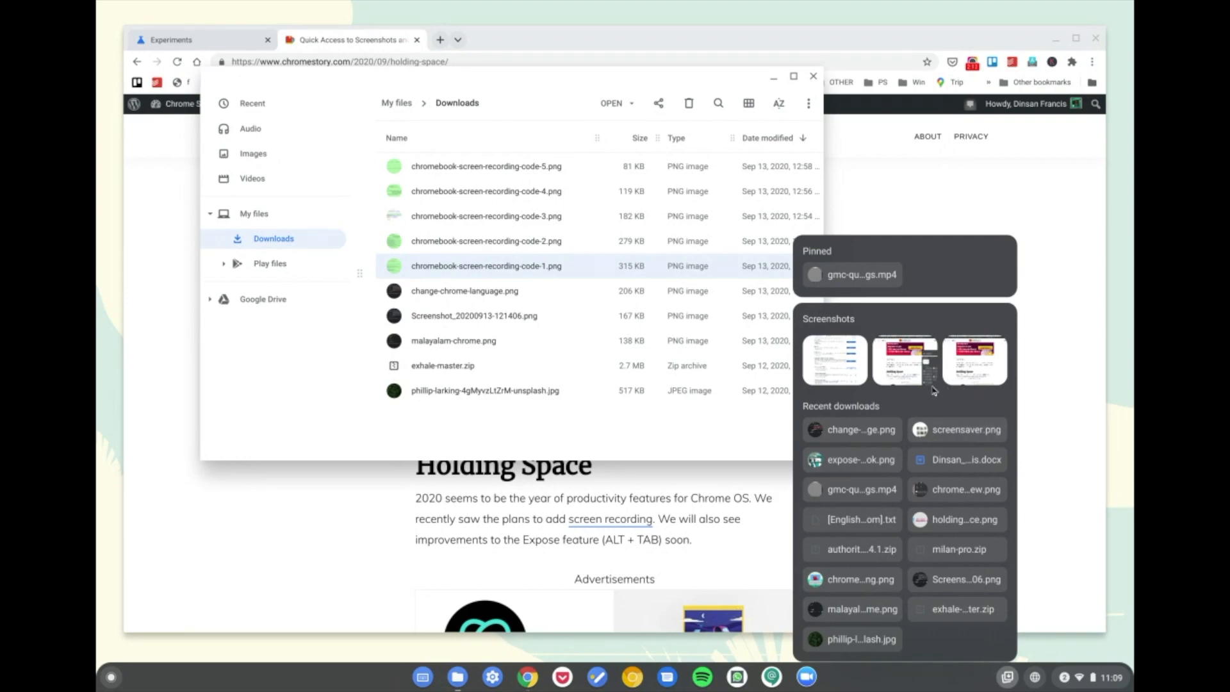
{"action": "mouse_move", "coordinate": [934, 372]}
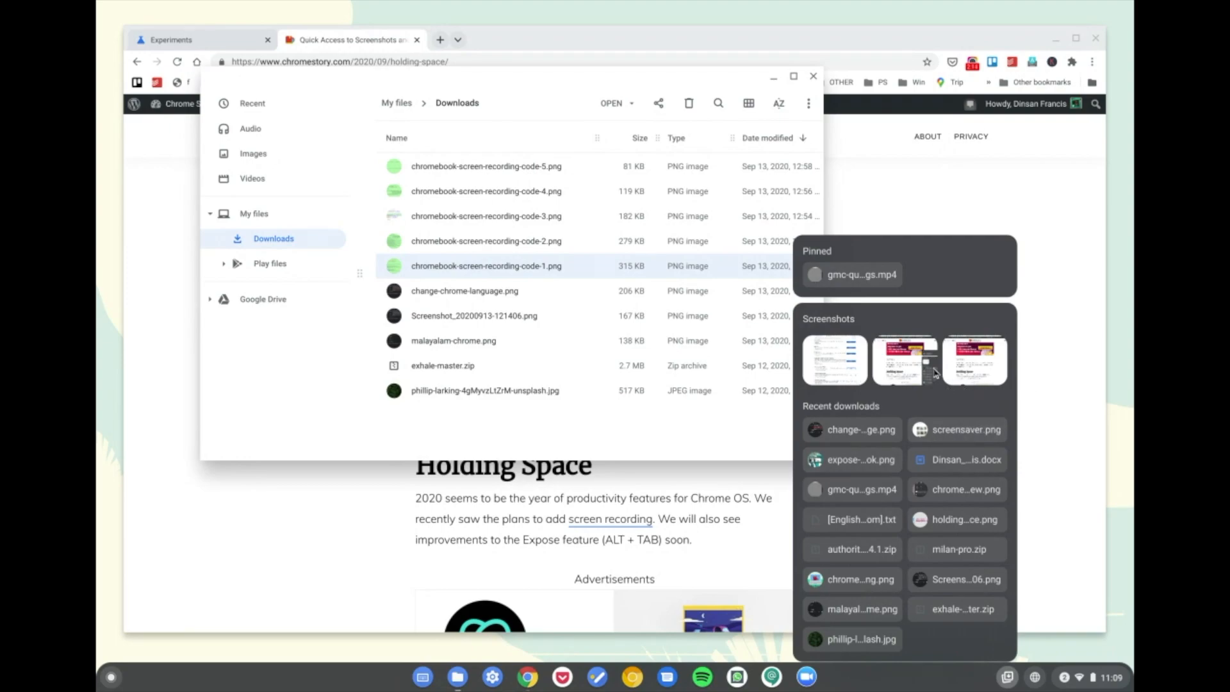
{"action": "mouse_move", "coordinate": [738, 381]}
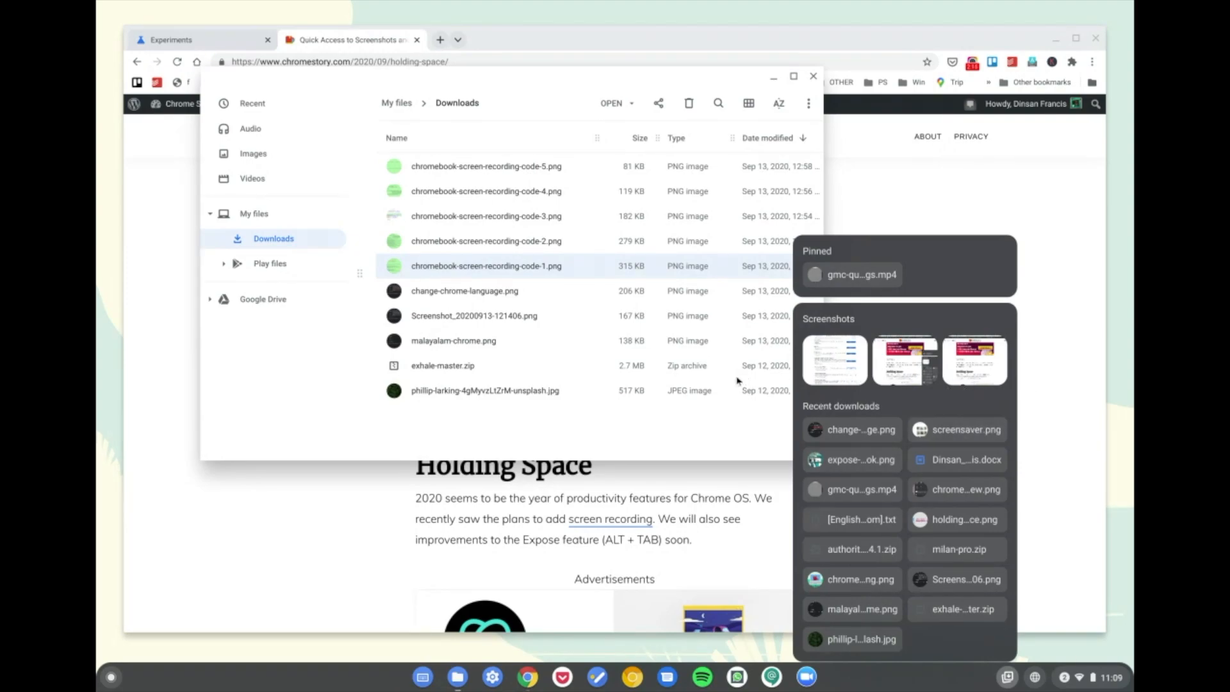
{"action": "mouse_move", "coordinate": [851, 430]}
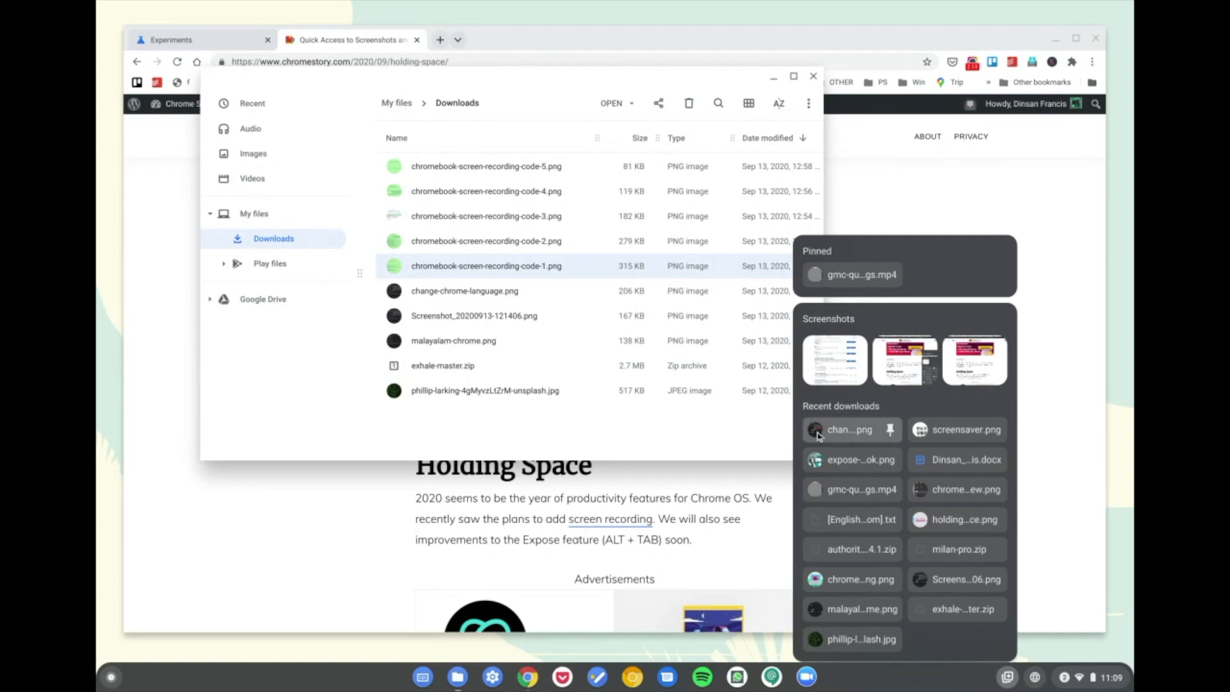
{"action": "mouse_move", "coordinate": [848, 445]}
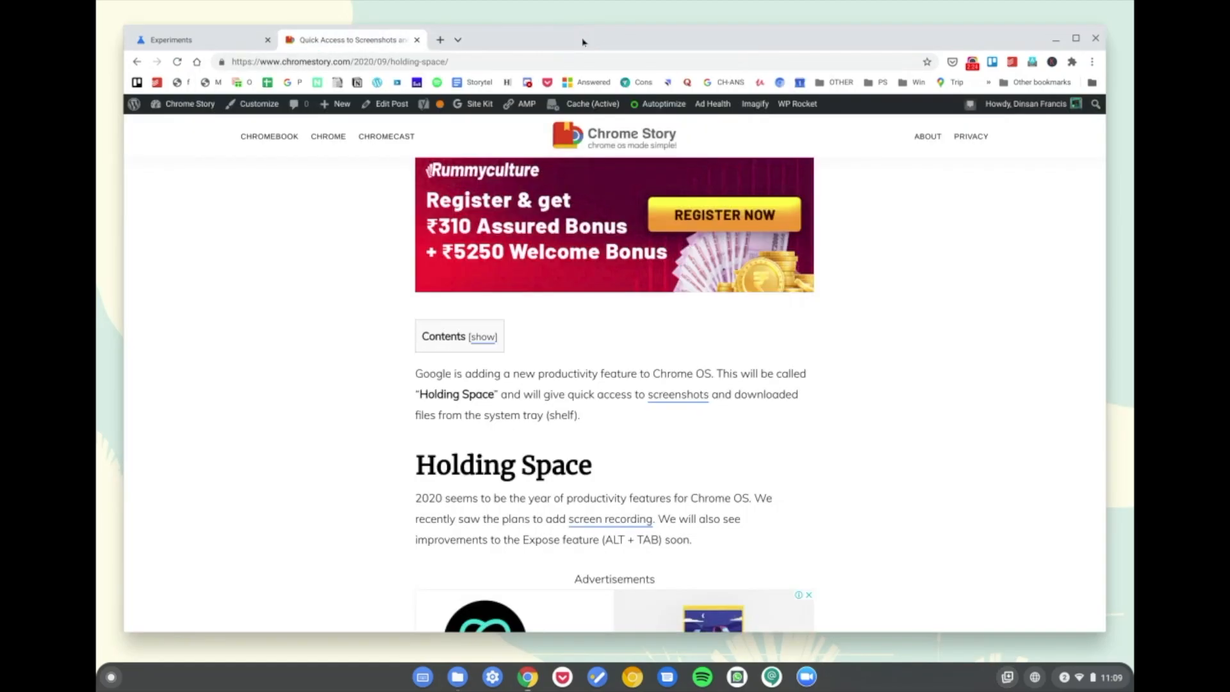
{"action": "mouse_move", "coordinate": [978, 646]}
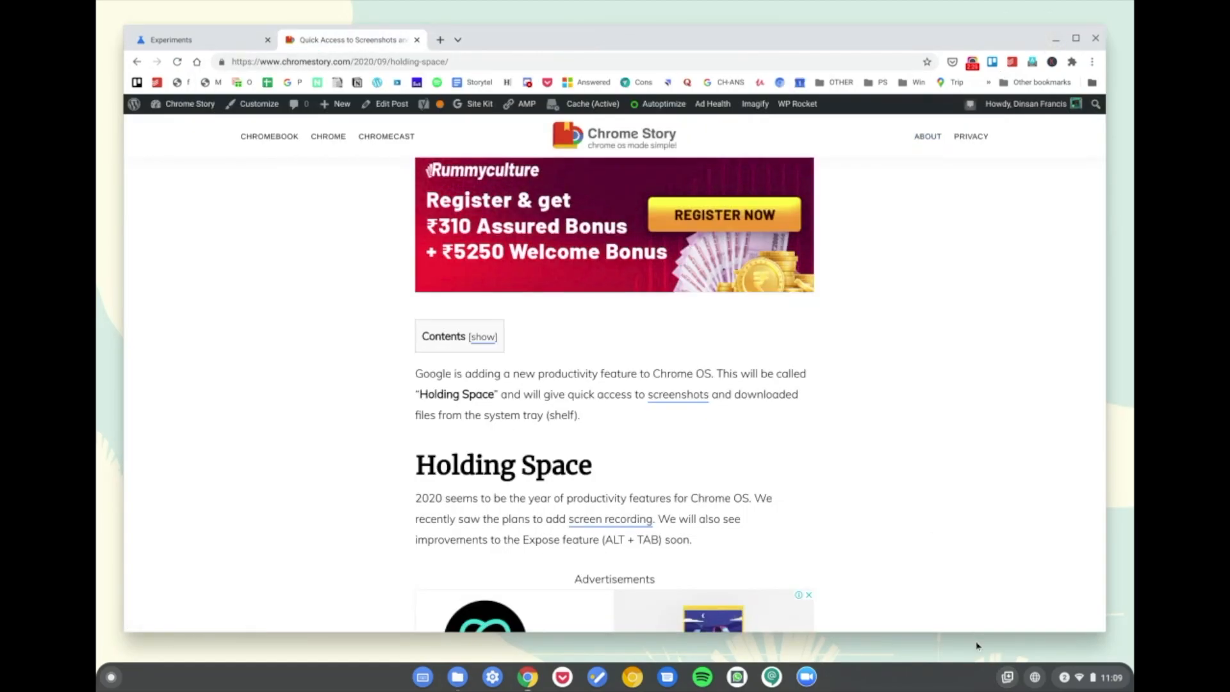
Show Holding Space again with its pinned video, three screenshots and recent downloads
{"action": "left_click", "coordinate": [1007, 677]}
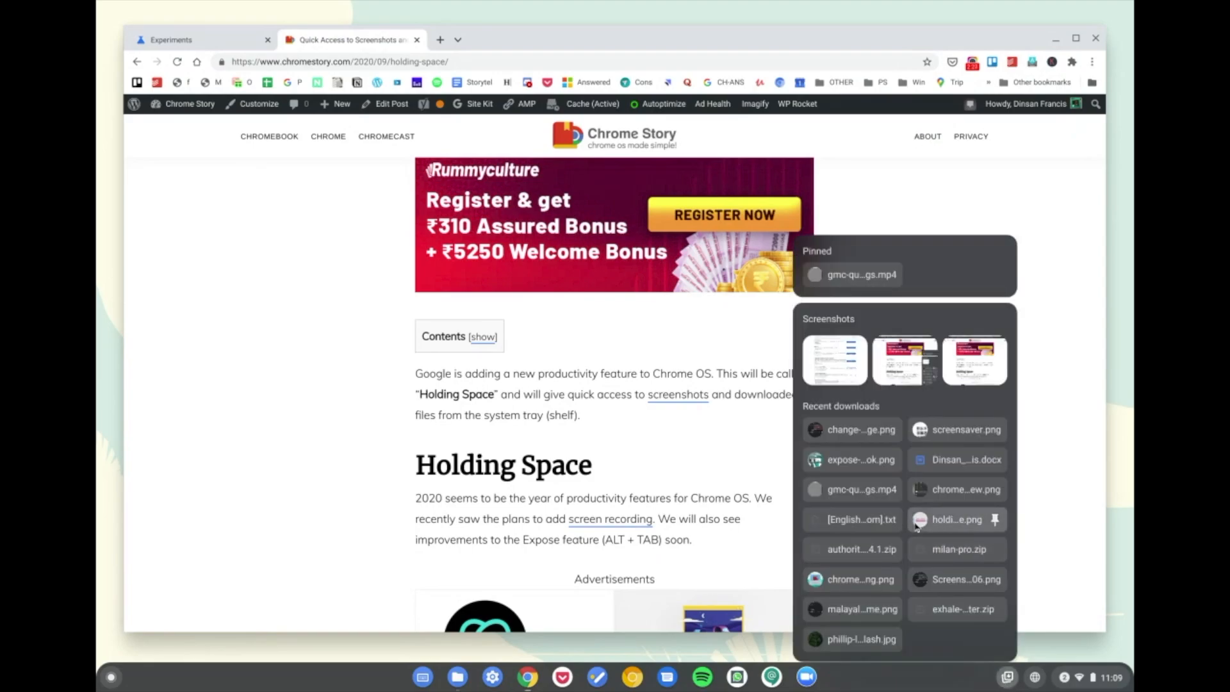